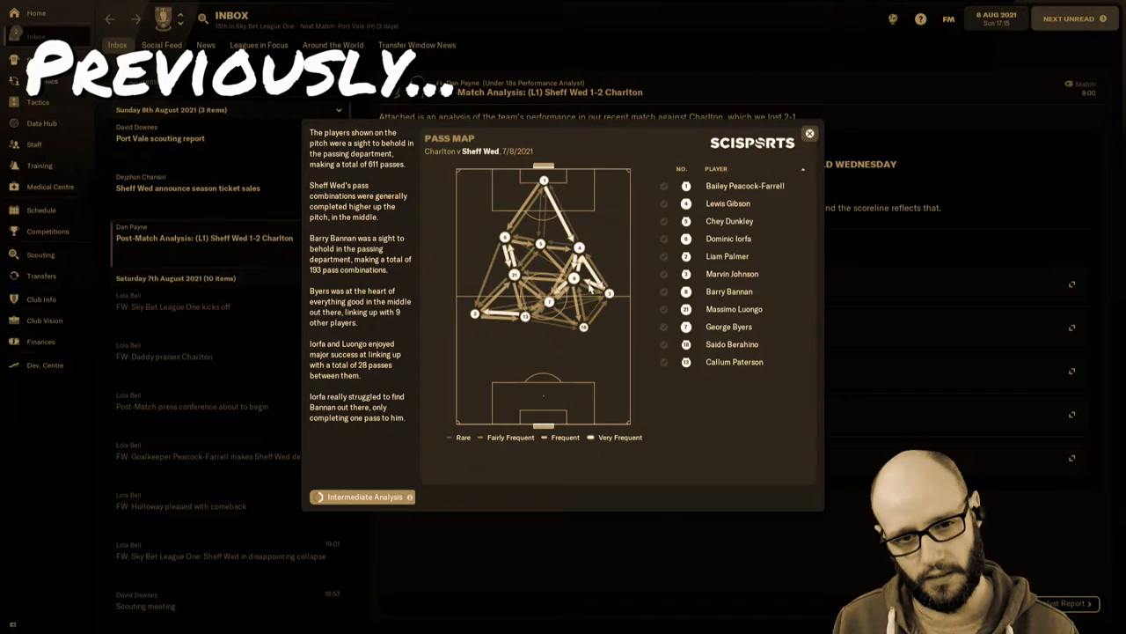
Leave the pass map and view the expected-goals match story for the 2-1 loss to Charlton.
left_click(809, 134)
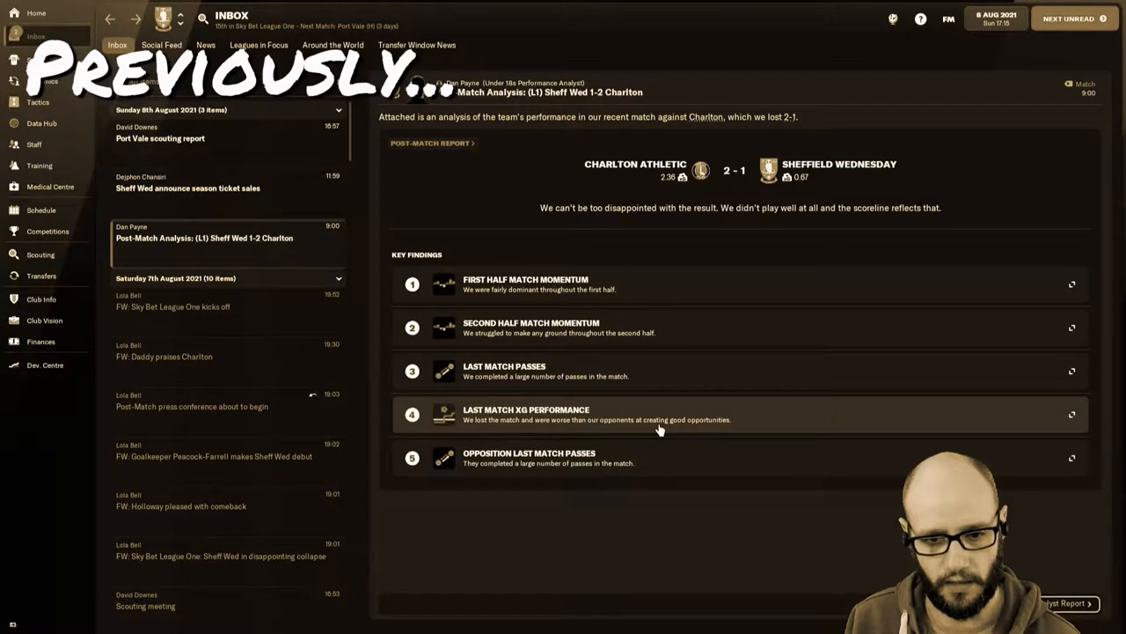
left_click(1072, 415)
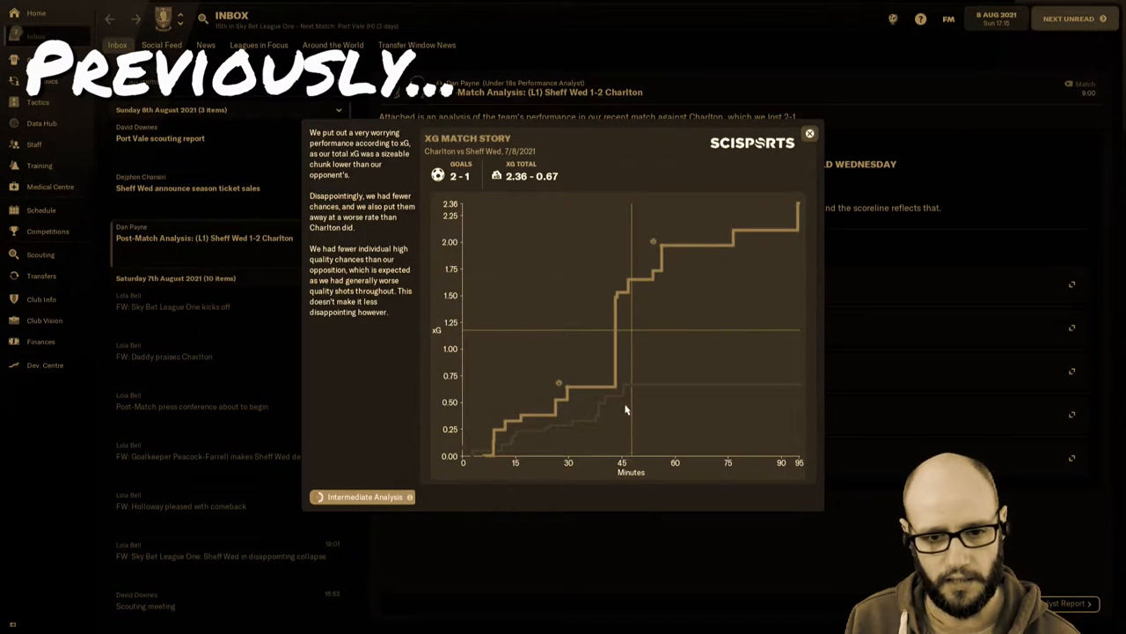
left_click(810, 134)
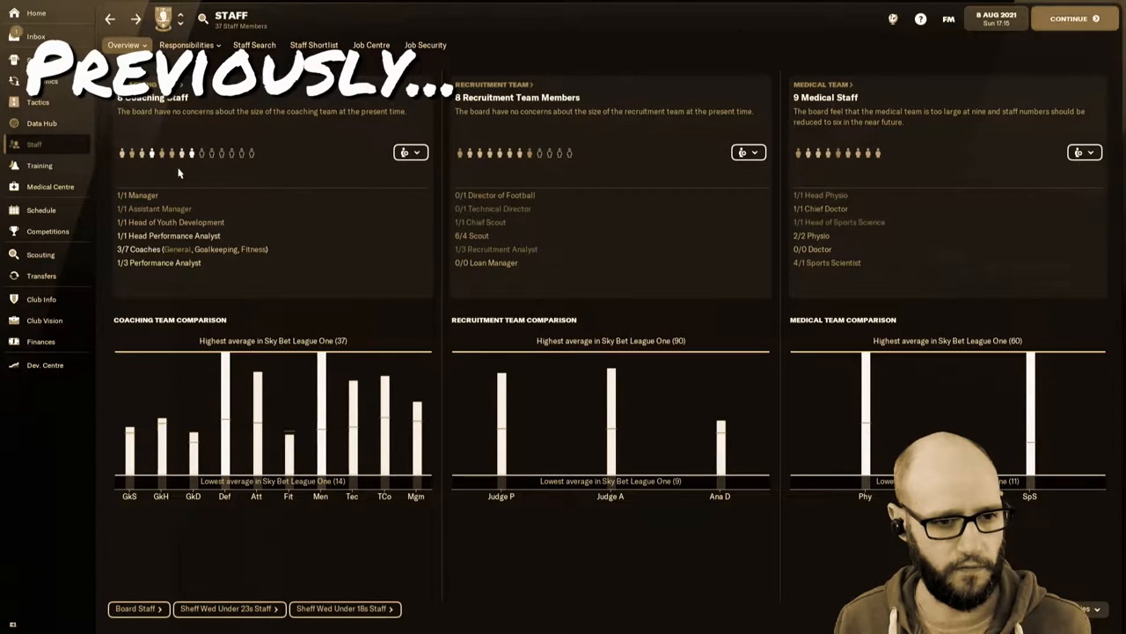
List the coaching staff board requests, including Performance Analysts Allowed.
left_click(410, 151)
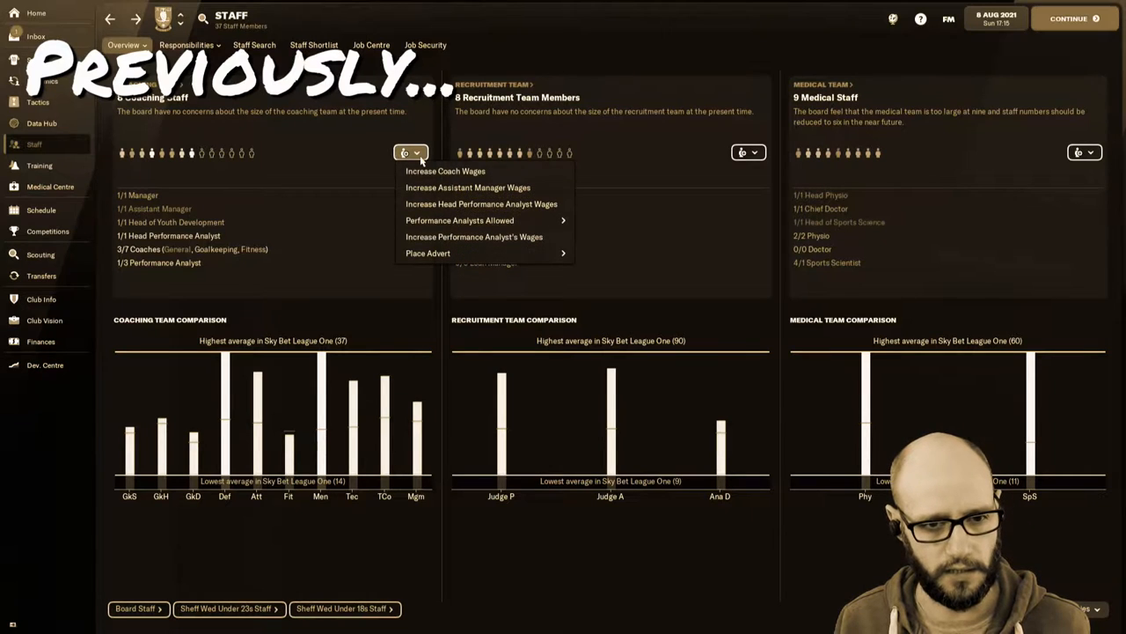
mouse_move(459, 220)
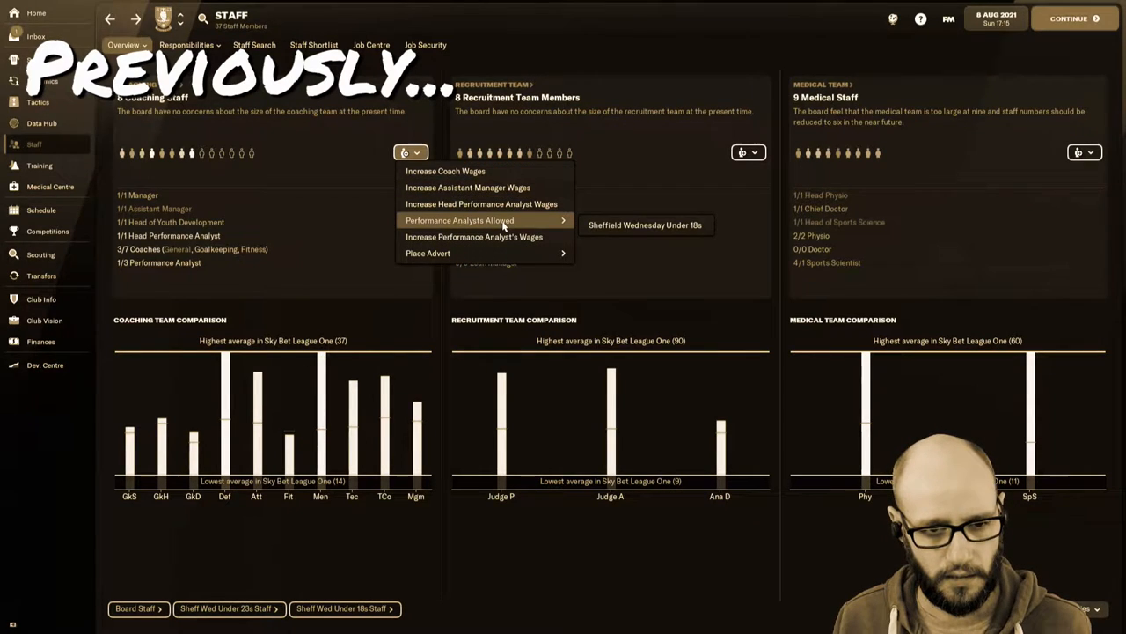